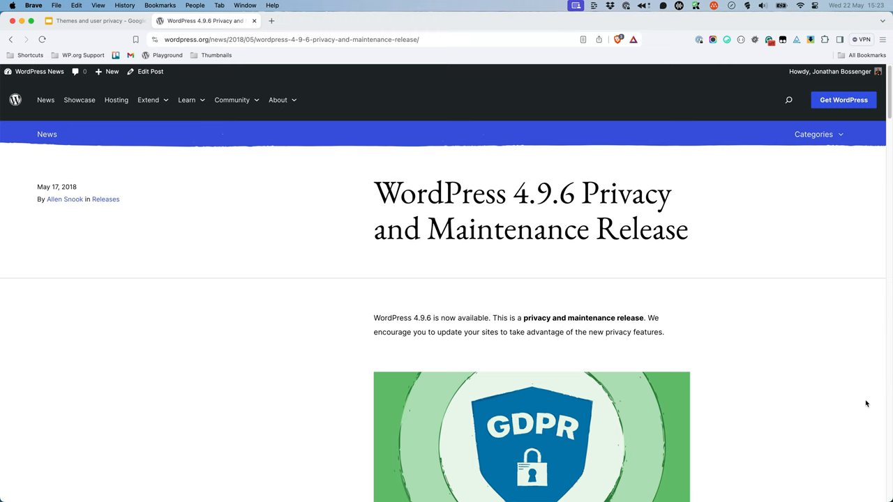
Scroll the WordPress 4.9.6 privacy release post, back up to Comments, then to Data Handling
scroll("down", 3)
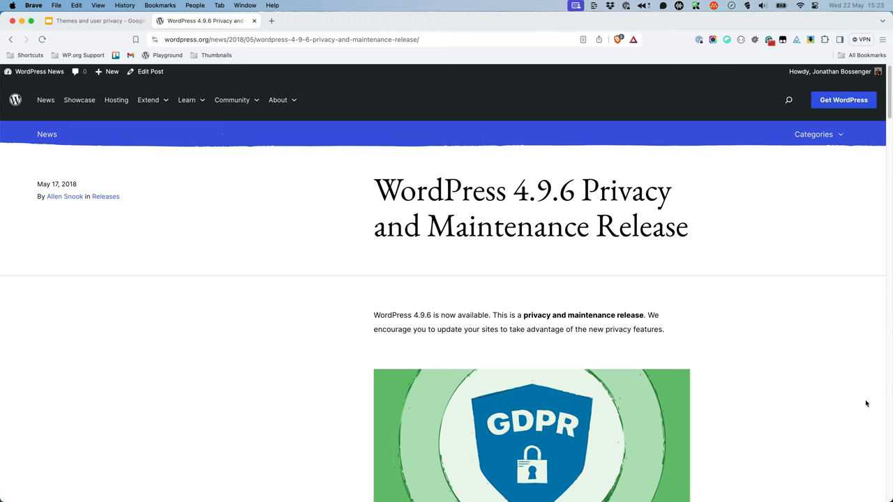
scroll("down", 3)
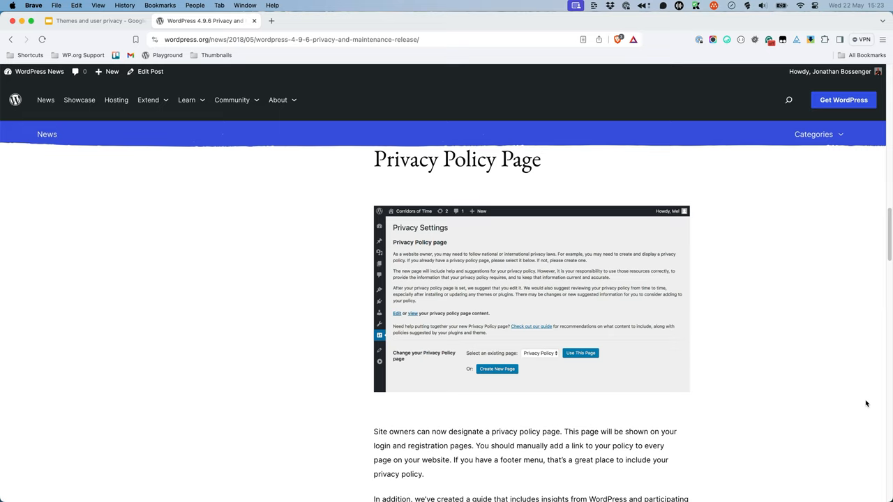
scroll("up", 3)
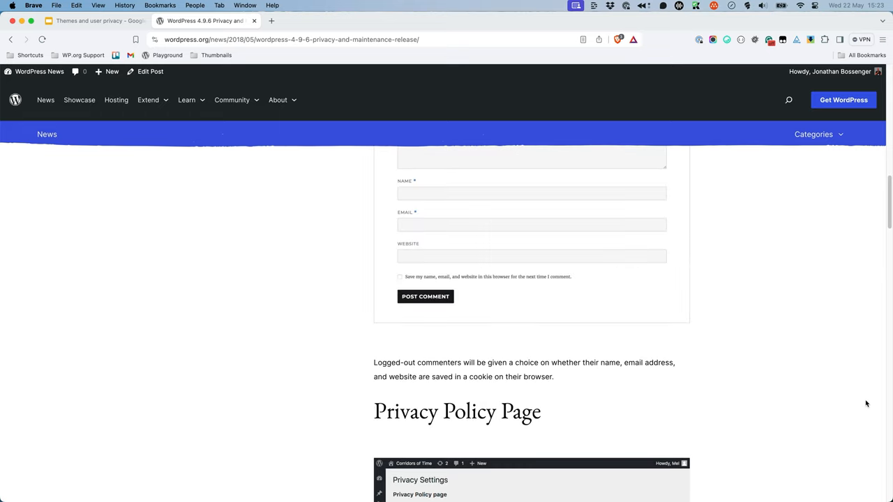
scroll("up", 3)
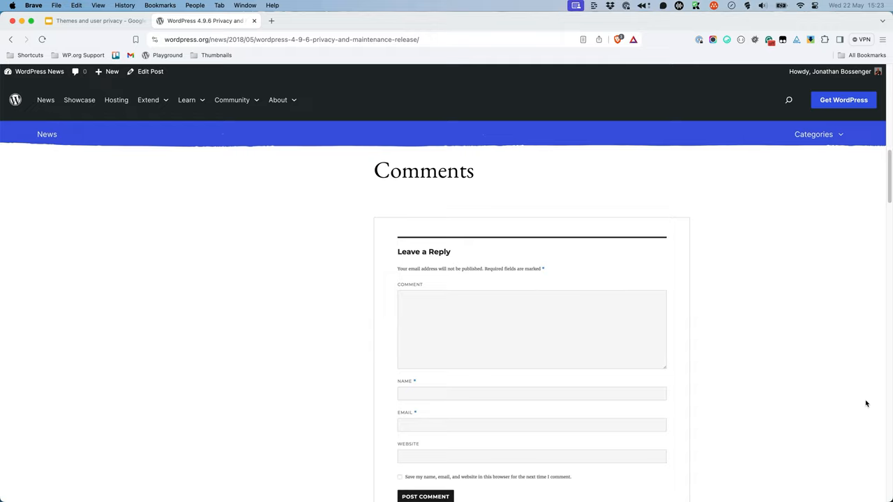
scroll("up", 3)
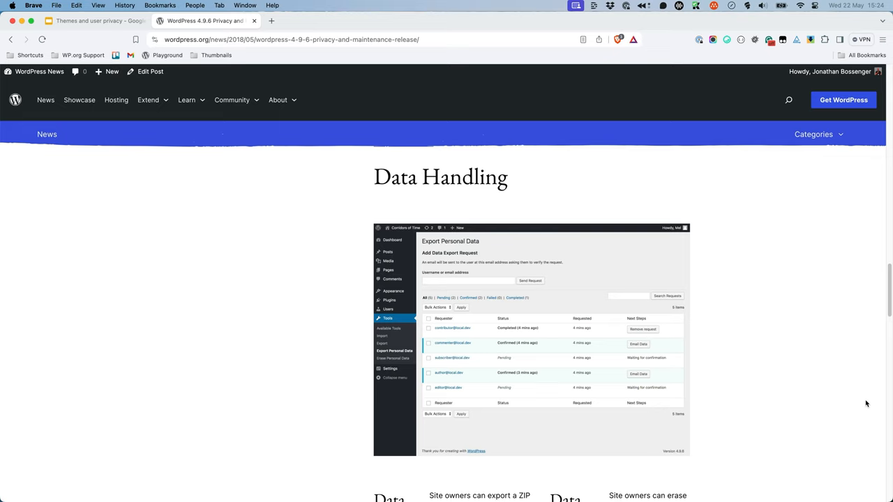
scroll("up", 3)
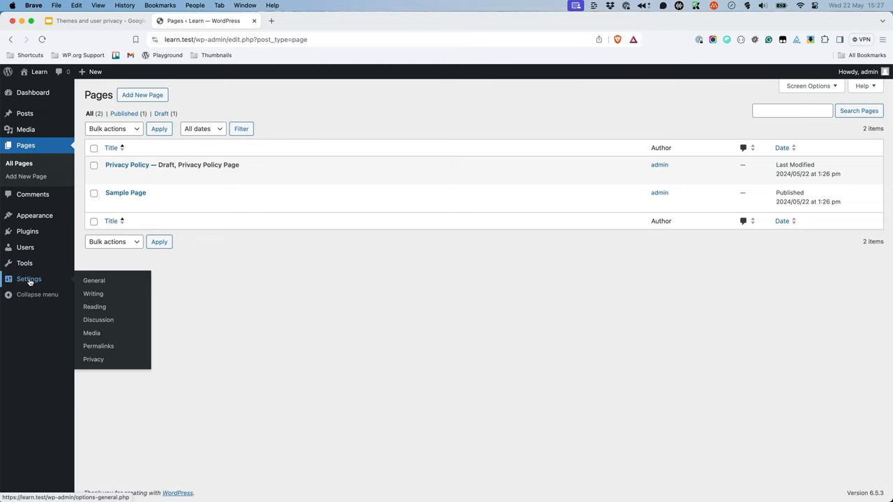
Open Settings > Privacy to see the draft Privacy Policy assigned as the policy page
left_click(92, 359)
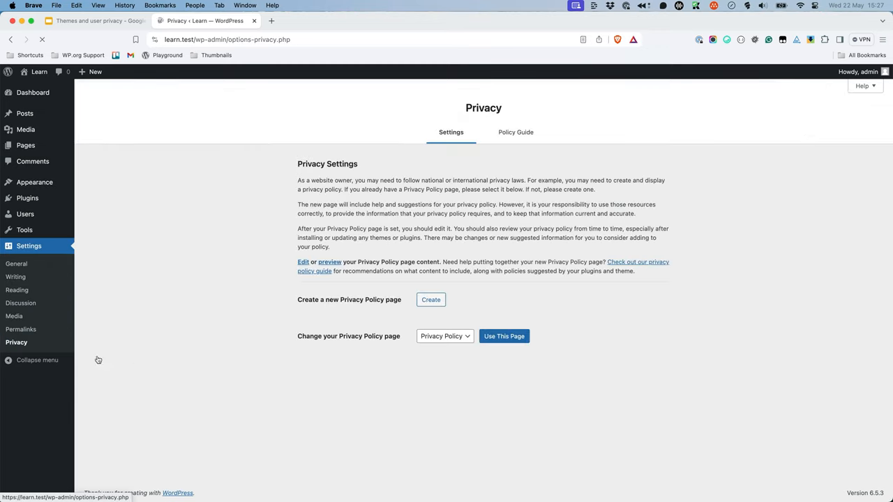
mouse_move(319, 360)
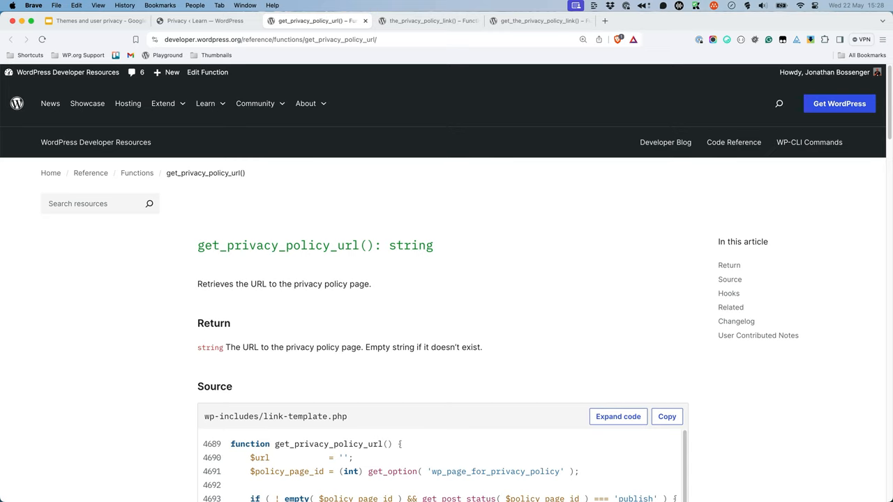
Read the the_privacy_policy_link() and get_the_privacy_policy_link() function references
left_click(425, 20)
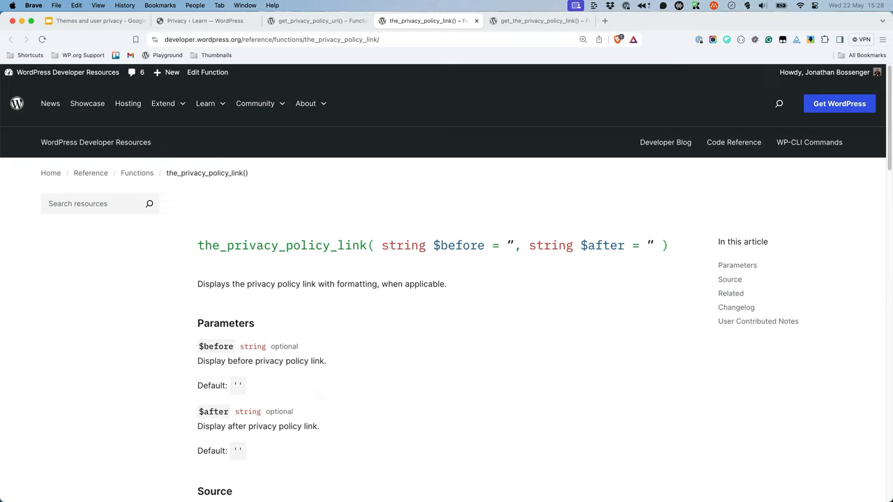
left_click(537, 20)
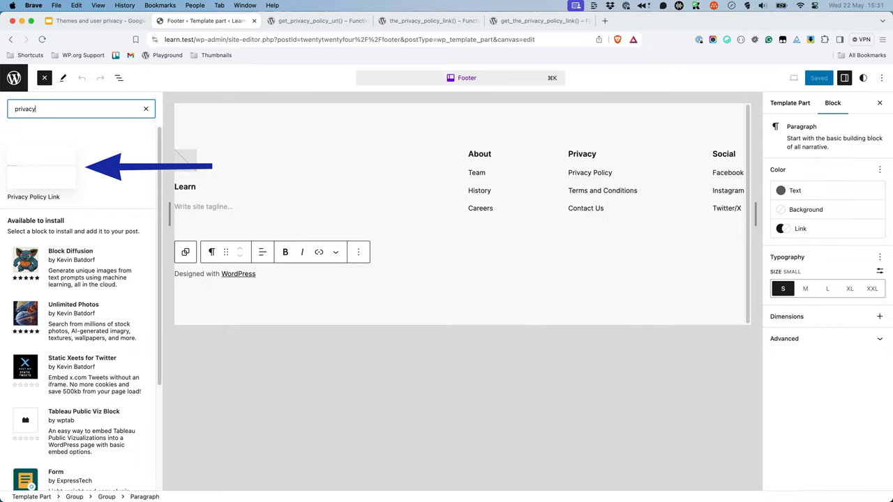
Compare the Hello world! comment form, the Single Posts Comments Form block, and comment_form() reference
left_click(427, 20)
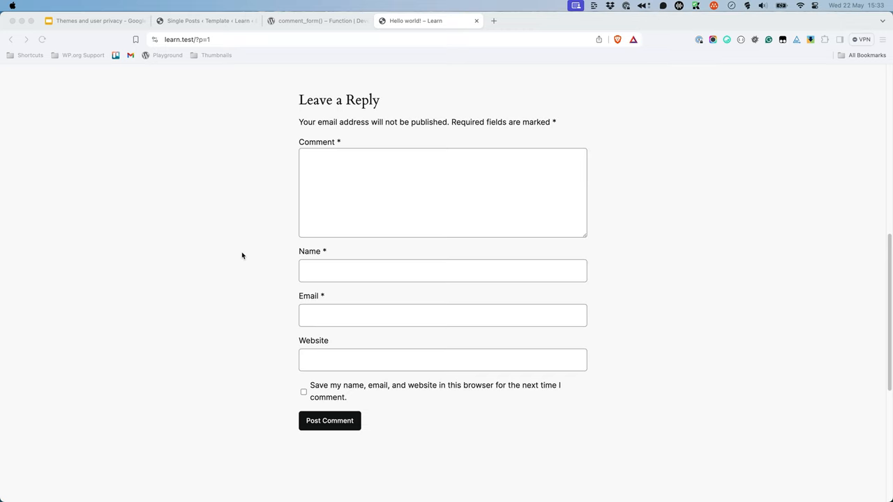
left_click(202, 20)
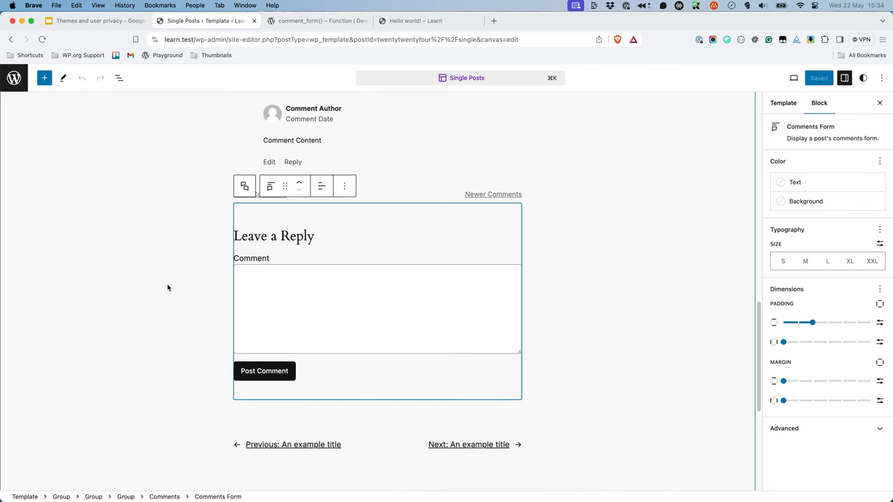
left_click(317, 20)
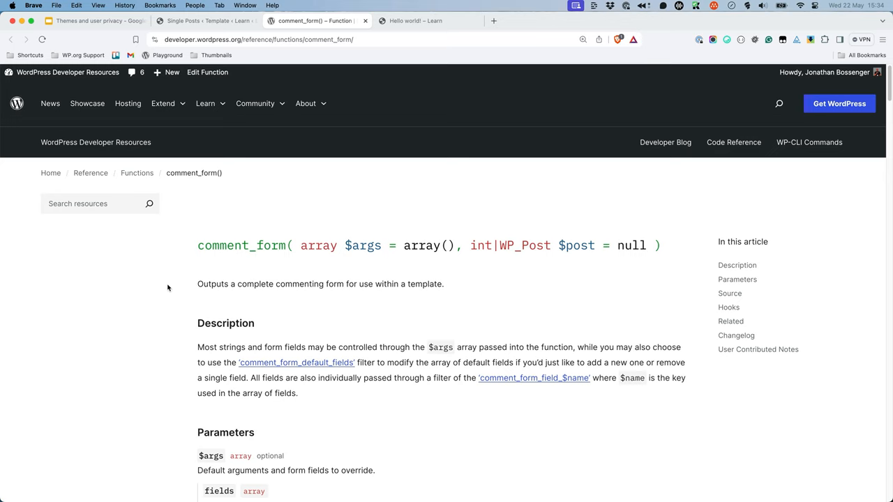
Revisit the Hello world! comment form, then view the Theme Handbook Privacy page
left_click(415, 20)
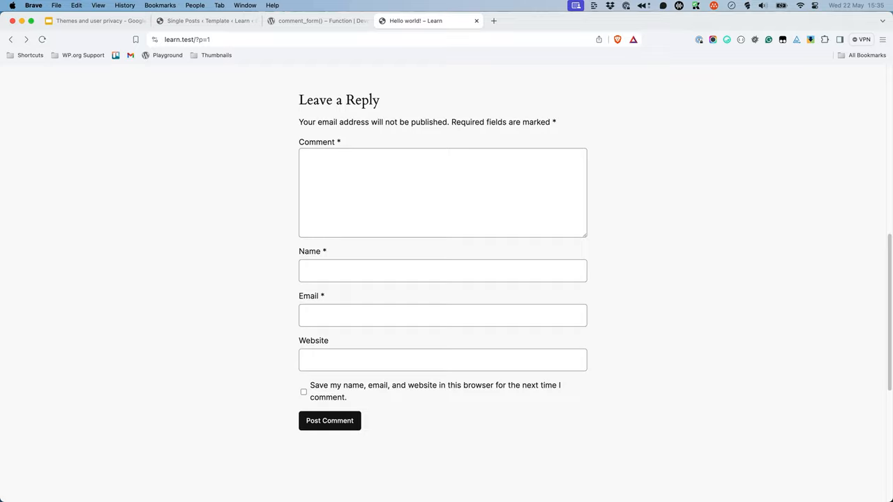
left_click(537, 20)
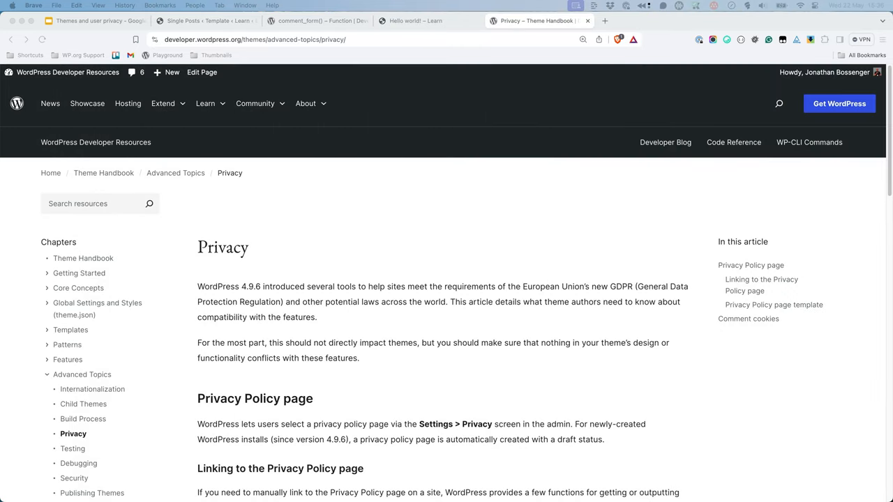